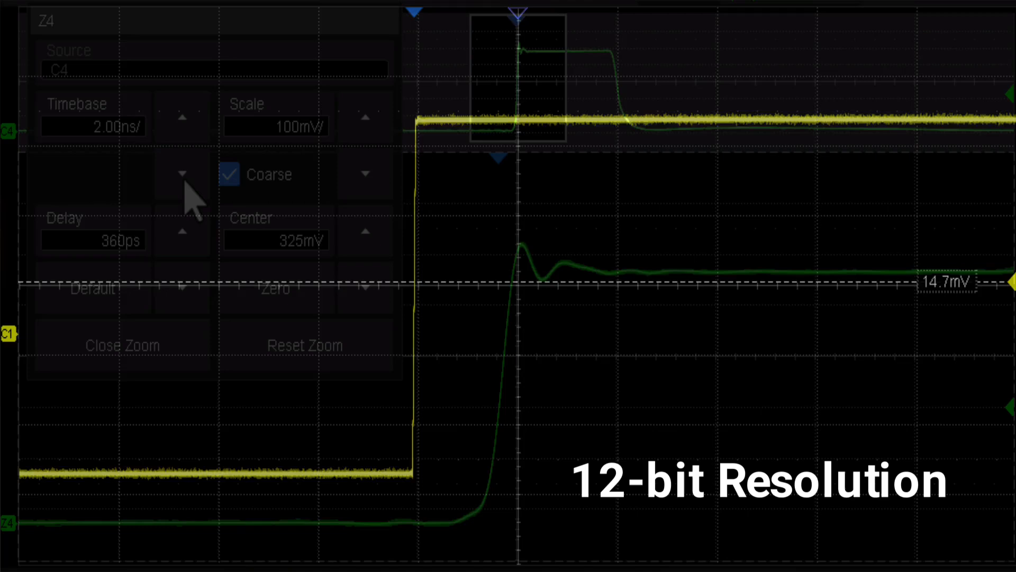
- Shorten the Z4 zoom timebase from 2.00ns/div to 200ps/div to magnify C4's edge
click(181, 174)
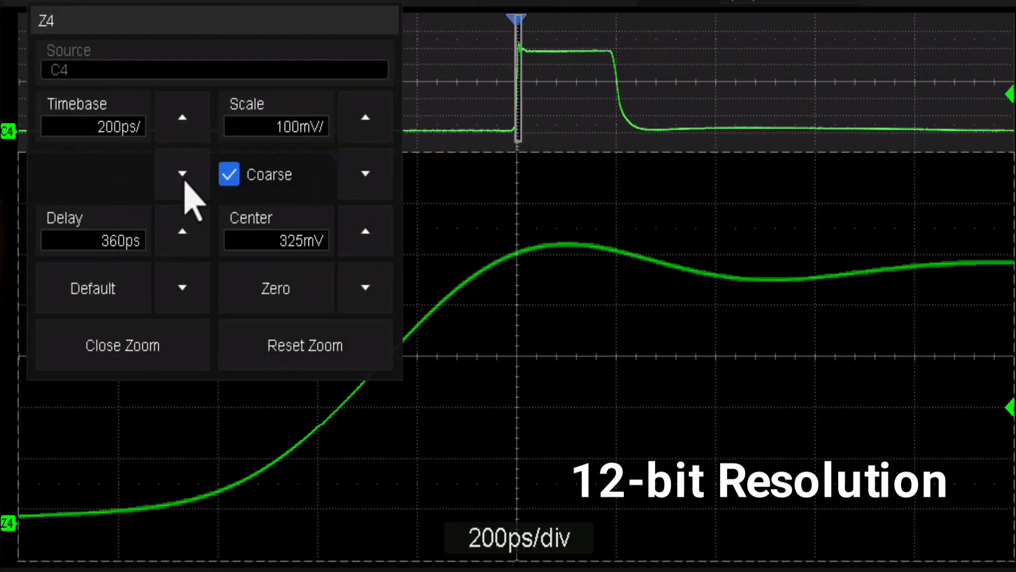
click(122, 344)
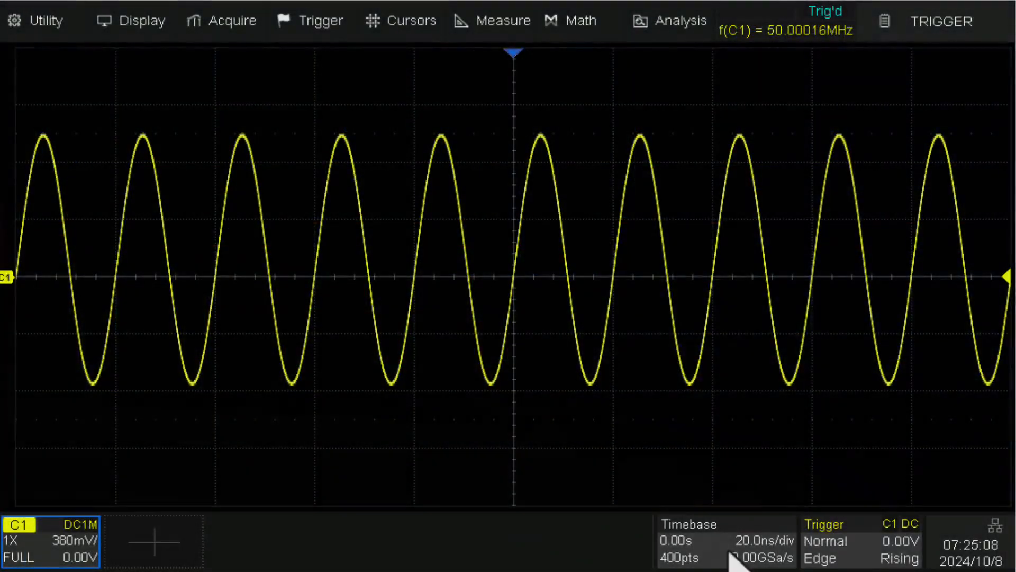
- Set acquisition Memory Mgmt to Auto and open the Max Mem Depth choices (10k)
click(229, 21)
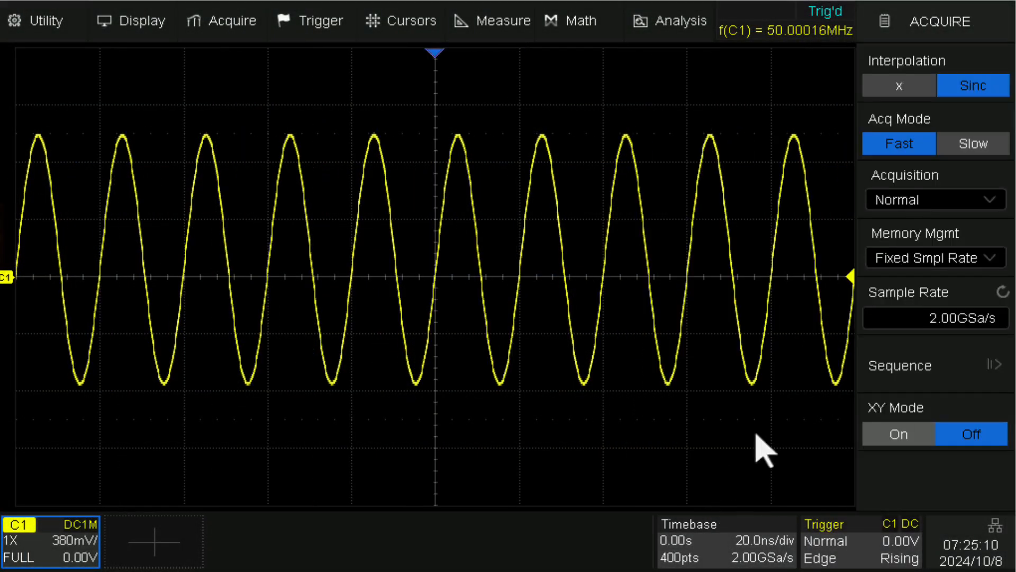
click(935, 257)
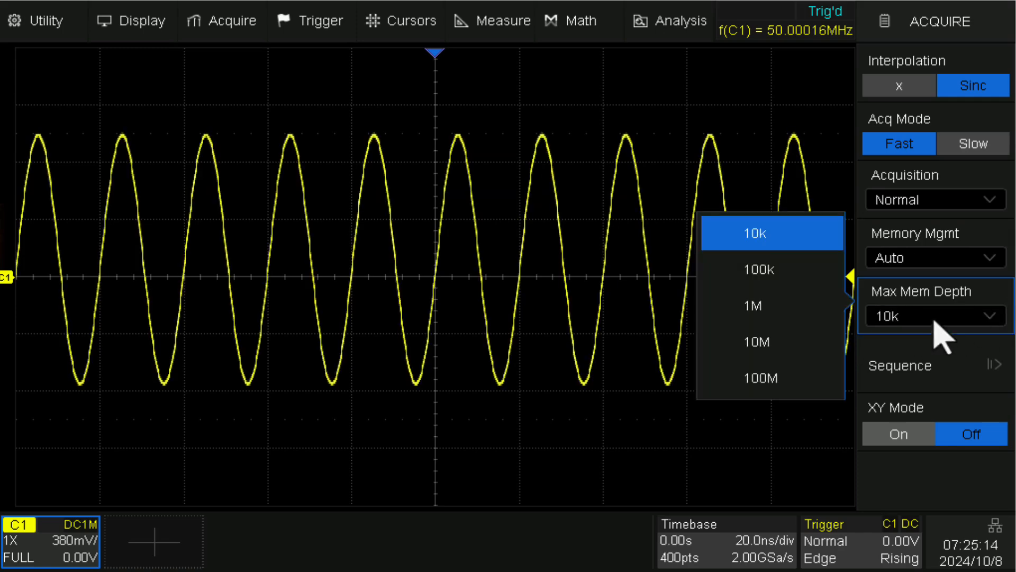
click(762, 378)
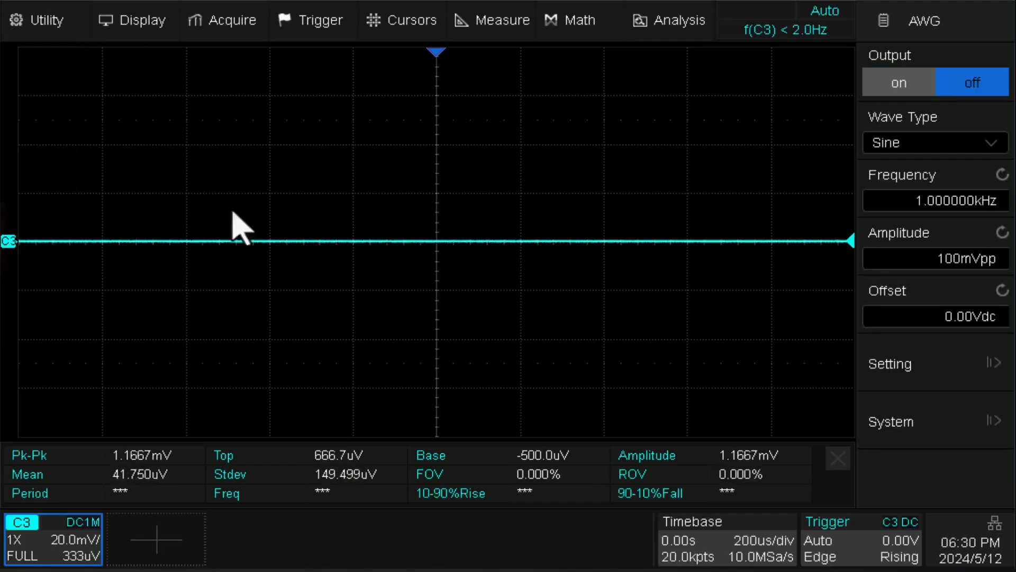
- Turn on the AWG output and change its wave type from Sine to Square
click(898, 82)
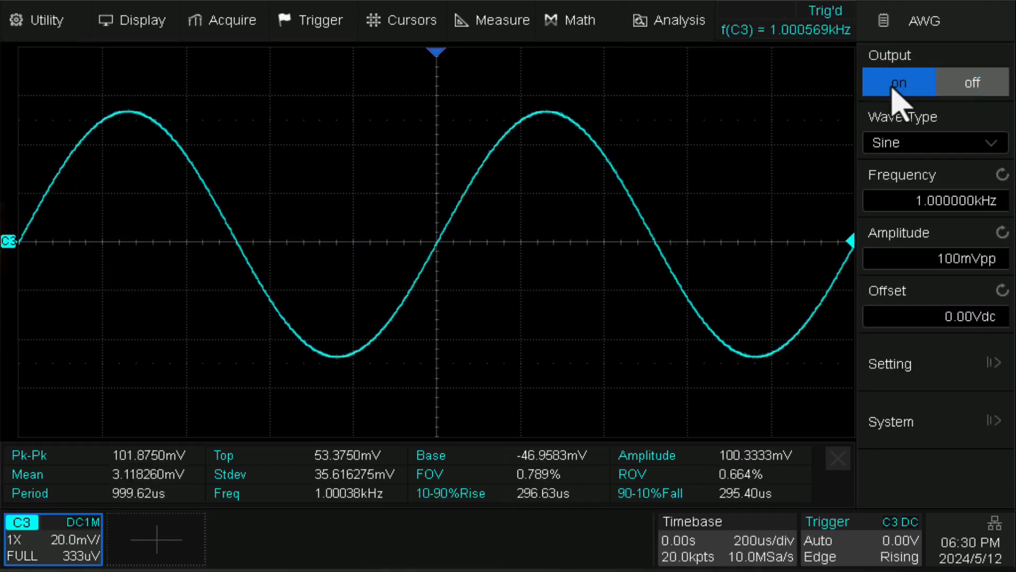
click(933, 142)
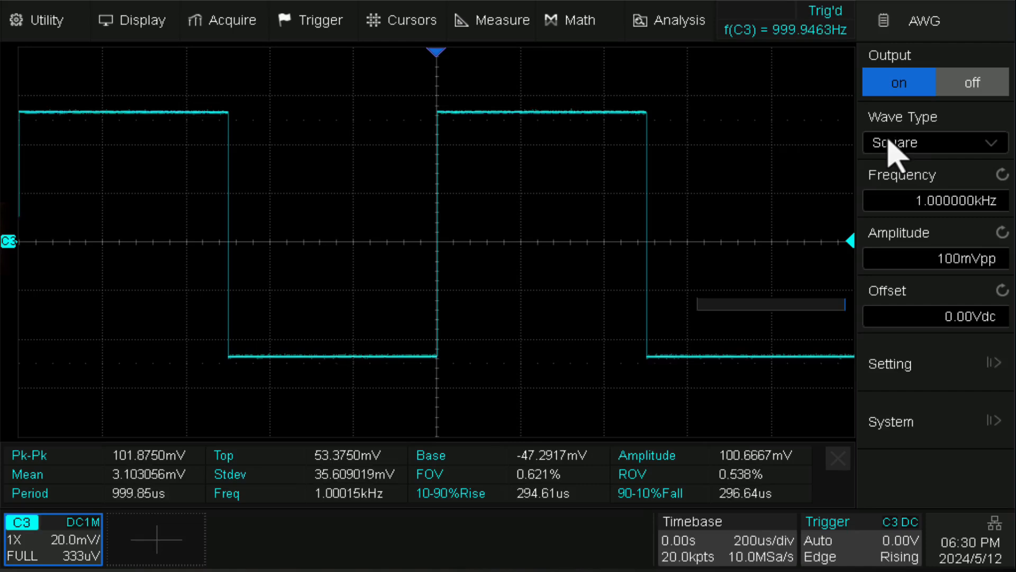
click(933, 143)
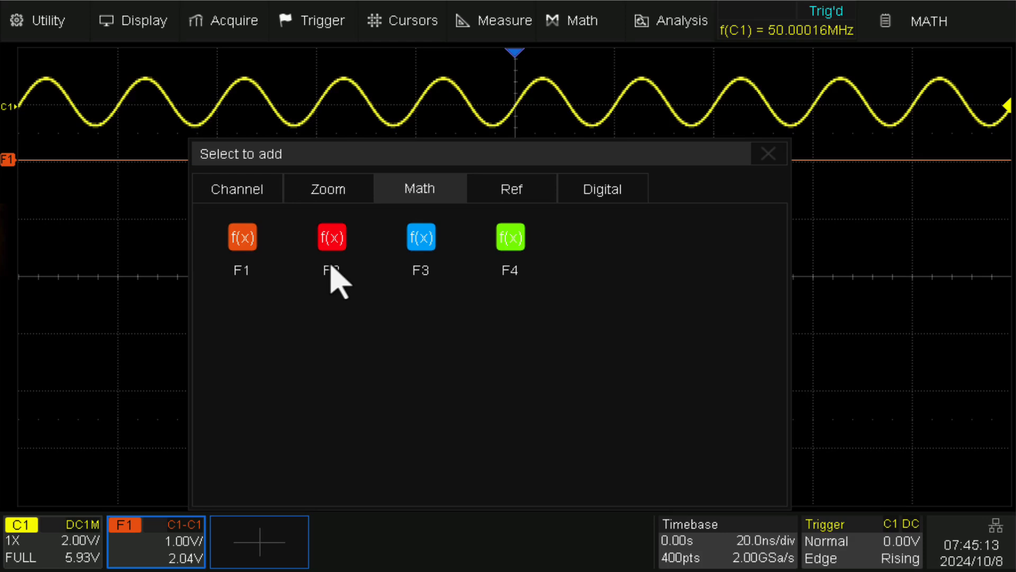
- Add math traces F2 (Sqrt(C1)) and F3 from the Math tab
click(331, 237)
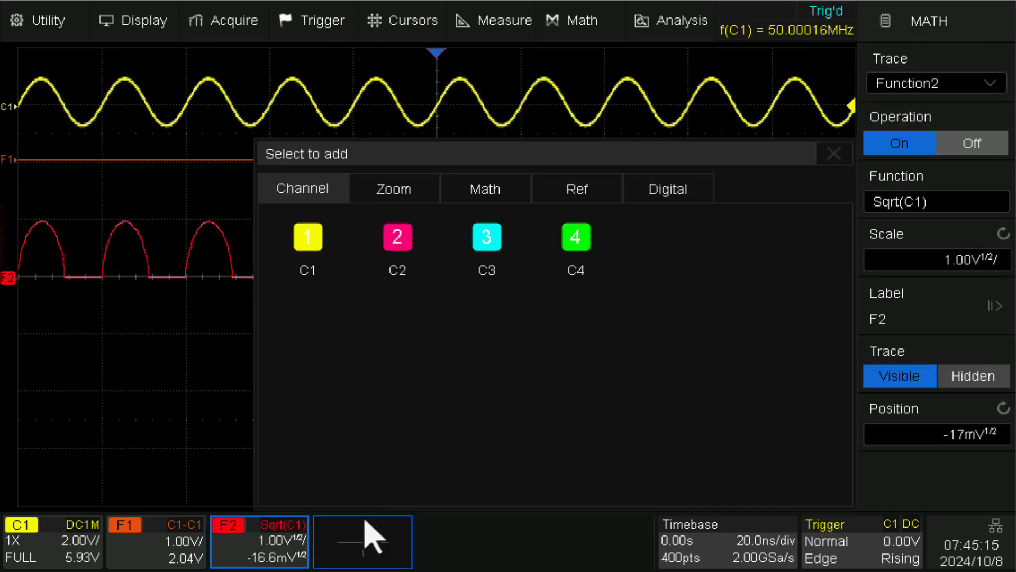
click(485, 188)
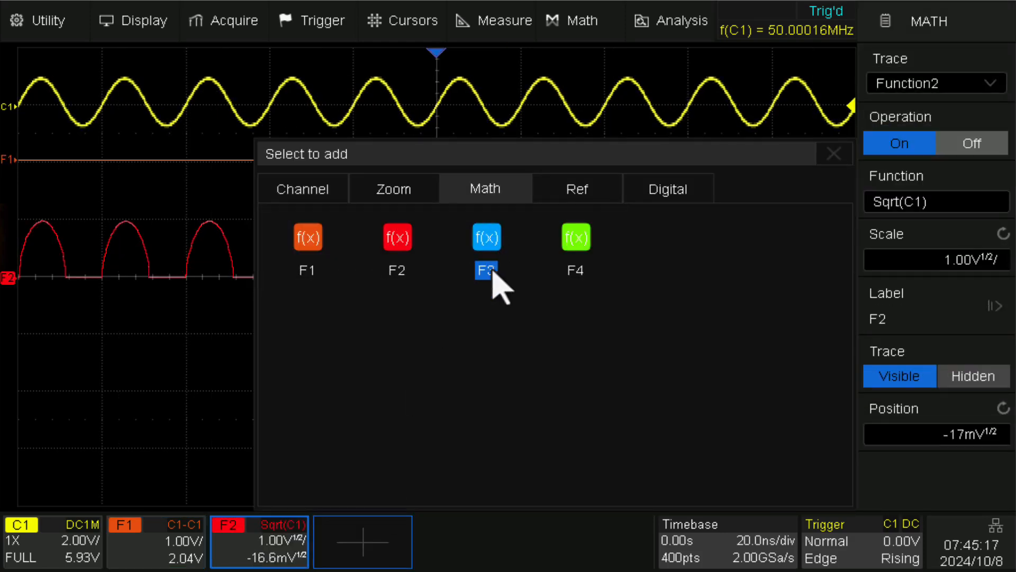
click(485, 236)
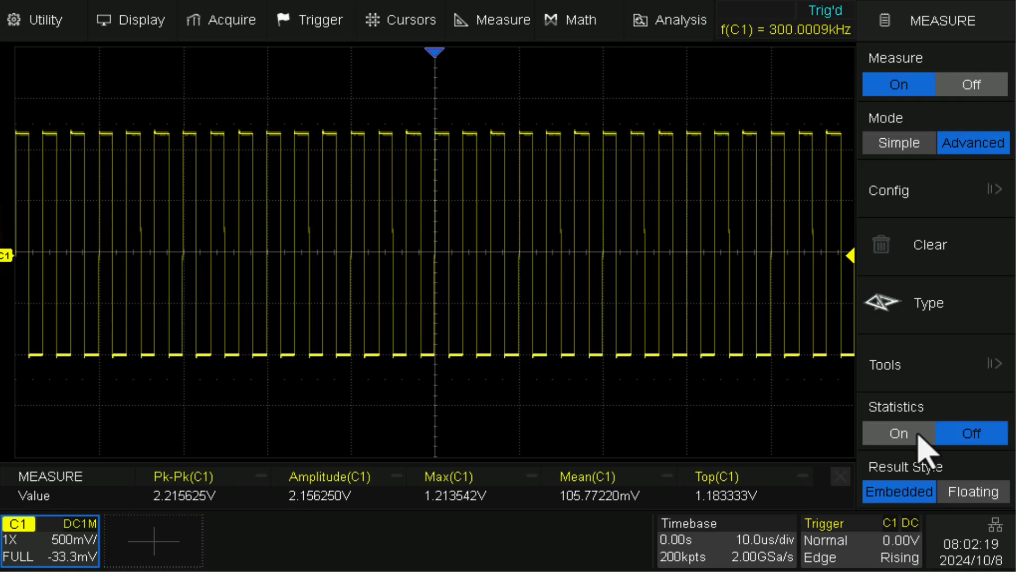
- Turn on statistics for the advanced C1 measurements
click(897, 433)
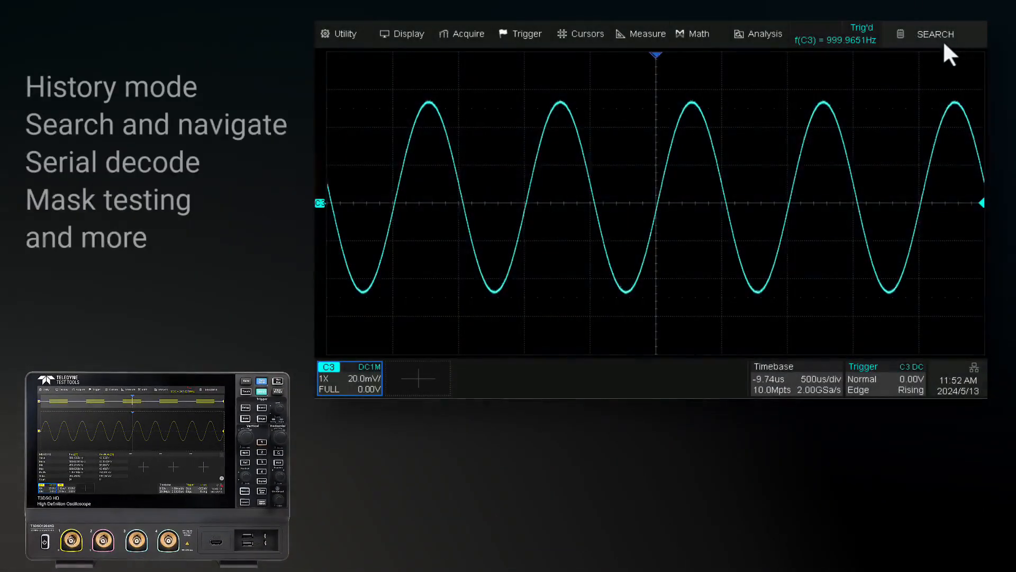
- Open the SEARCH menu controls
click(935, 34)
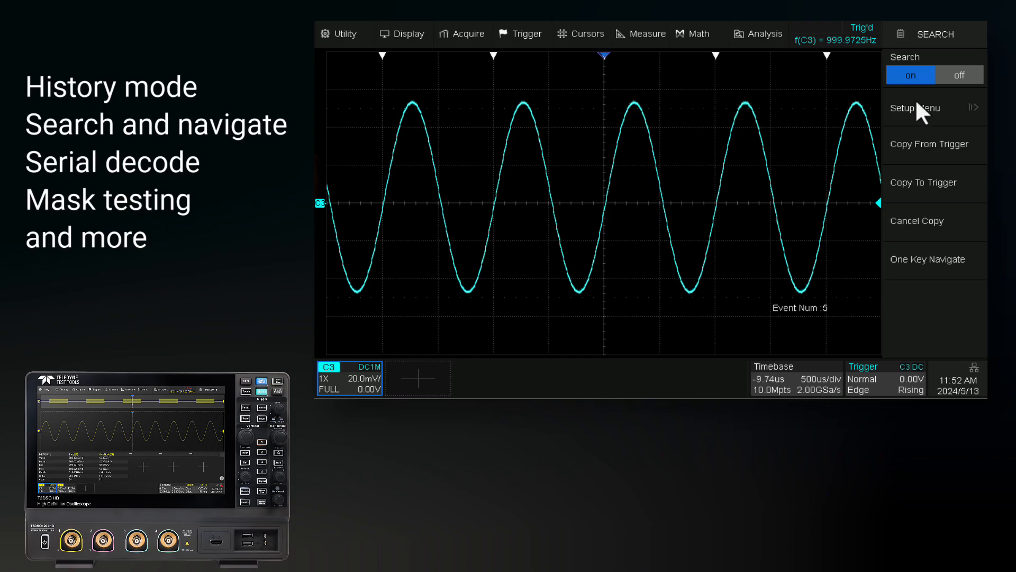